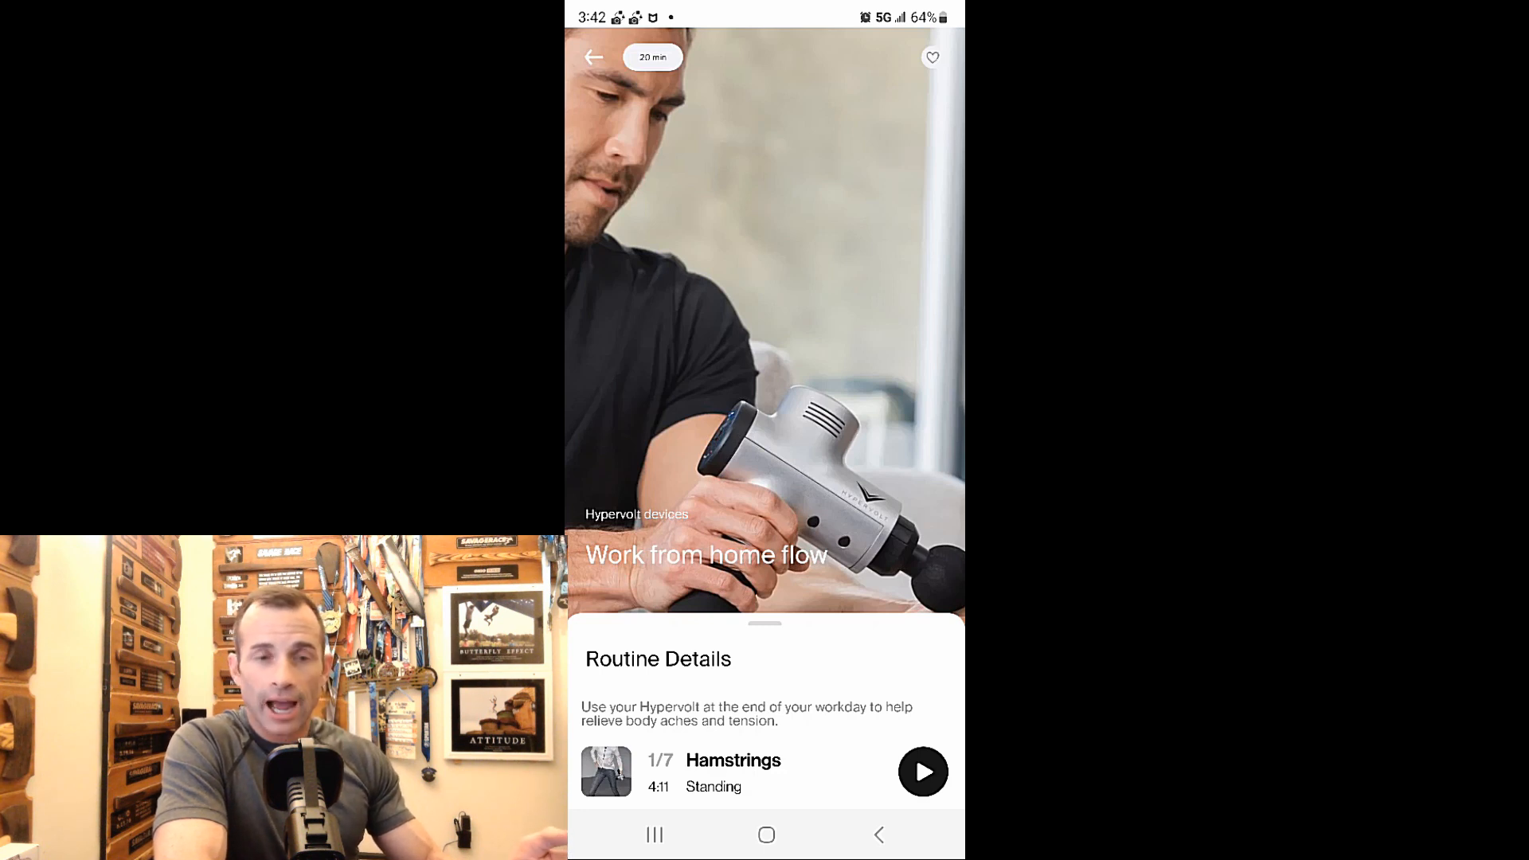
Go back from the Work from home flow routine page to Home and scroll down.
{"action": "left_click", "coordinate": [595, 57]}
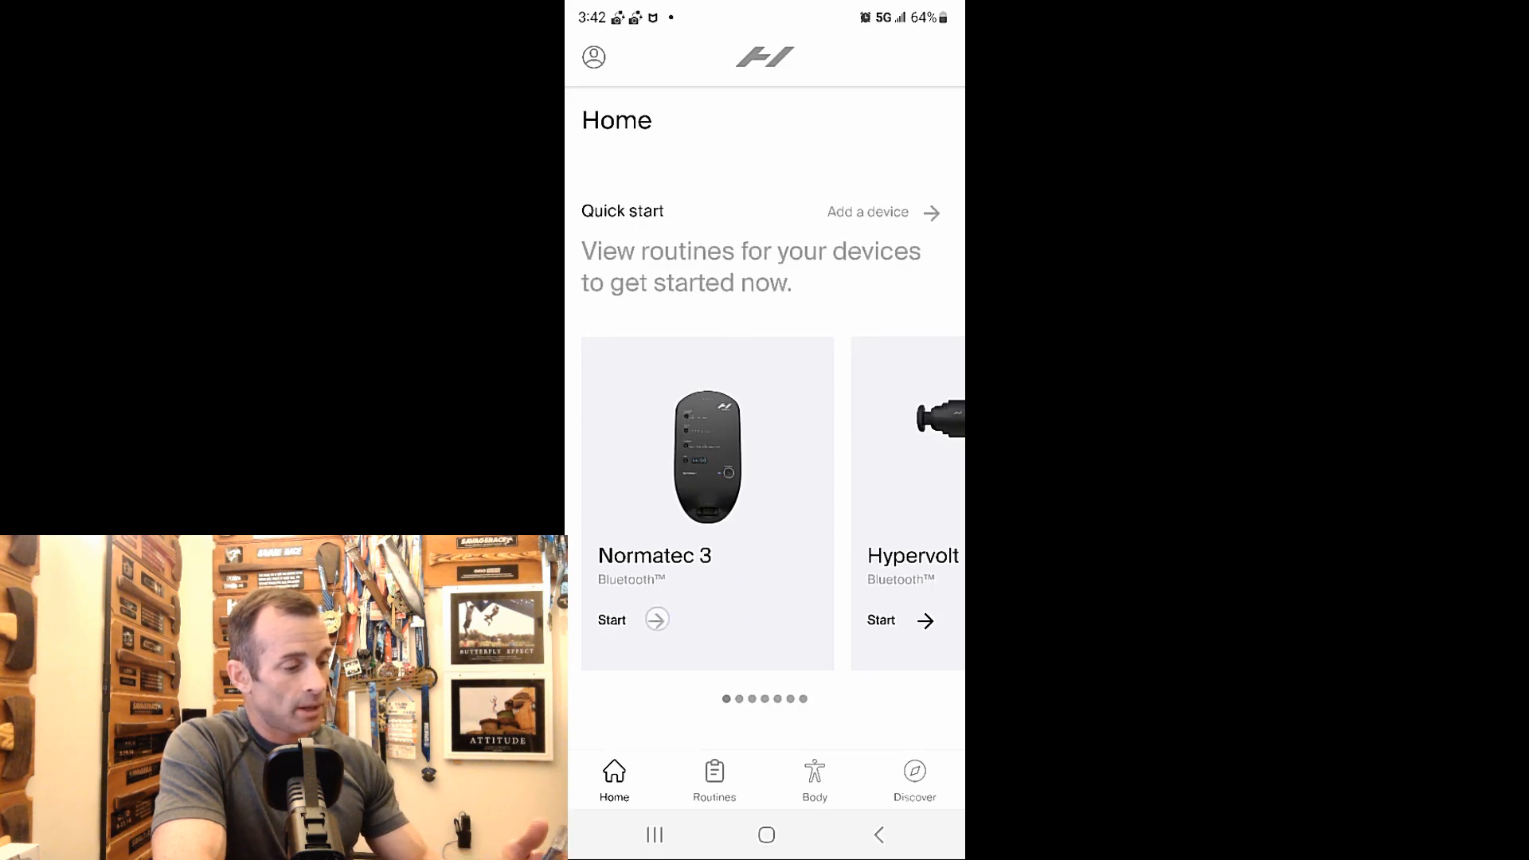
{"action": "scroll", "scroll_direction": "down", "scroll_amount": 3}
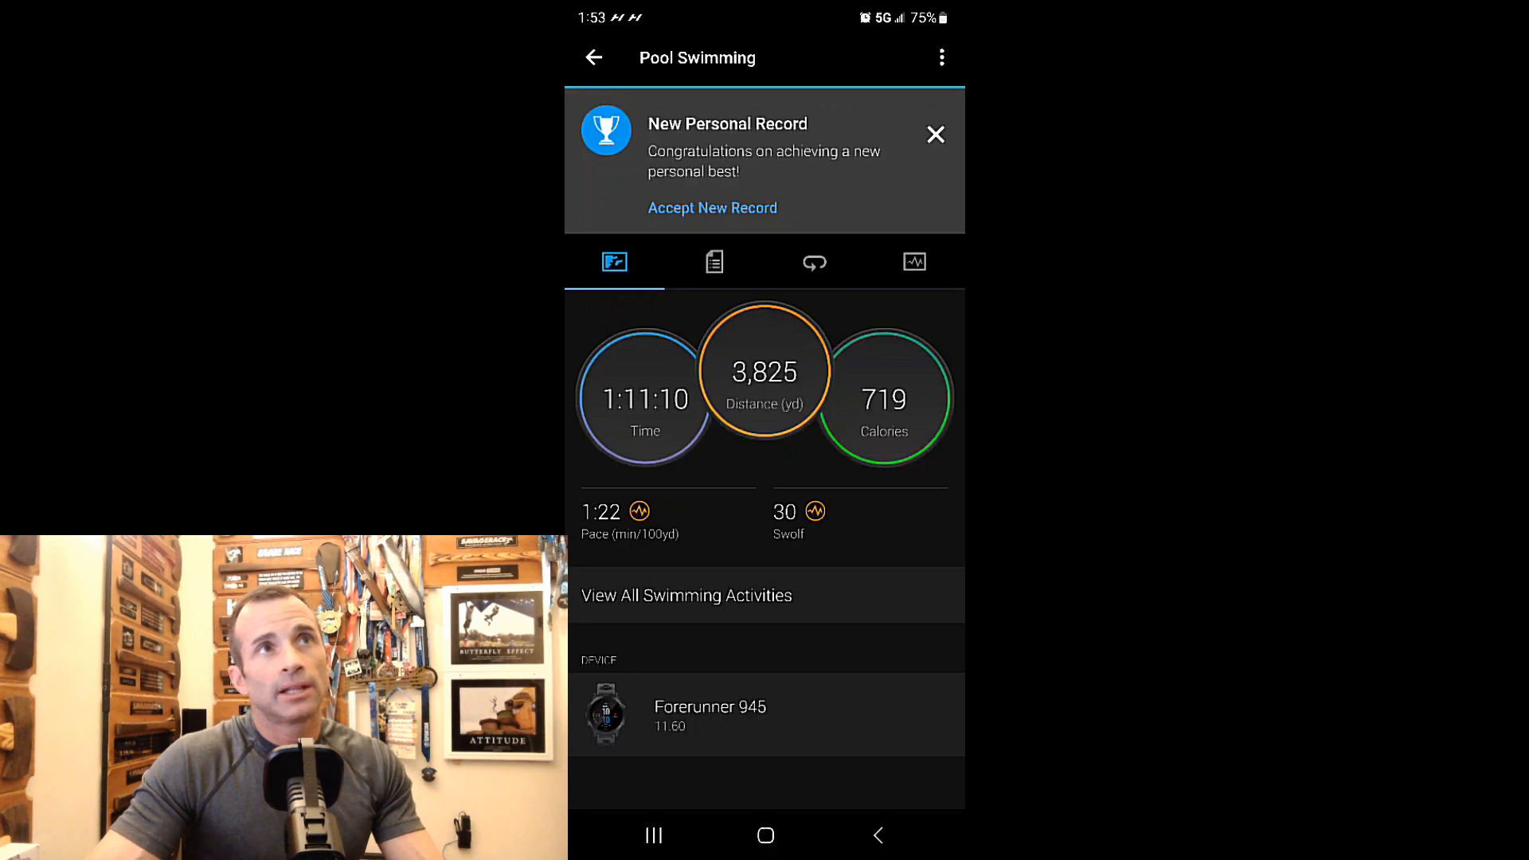
Close the New Personal Record banner on the Pool Swimming activity summary.
{"action": "left_click", "coordinate": [934, 134]}
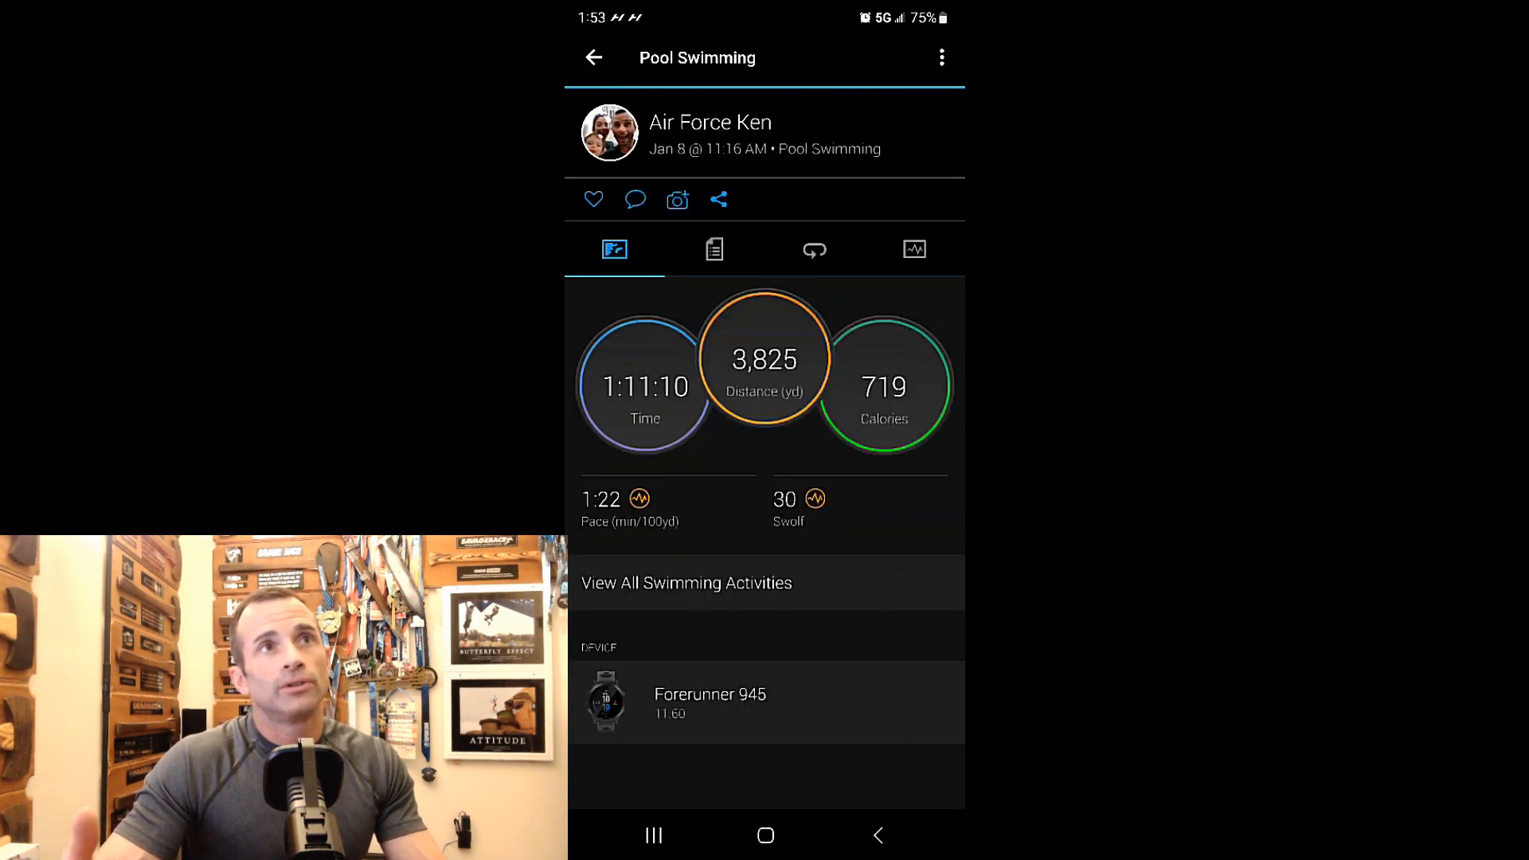
{"action": "left_click", "coordinate": [714, 250]}
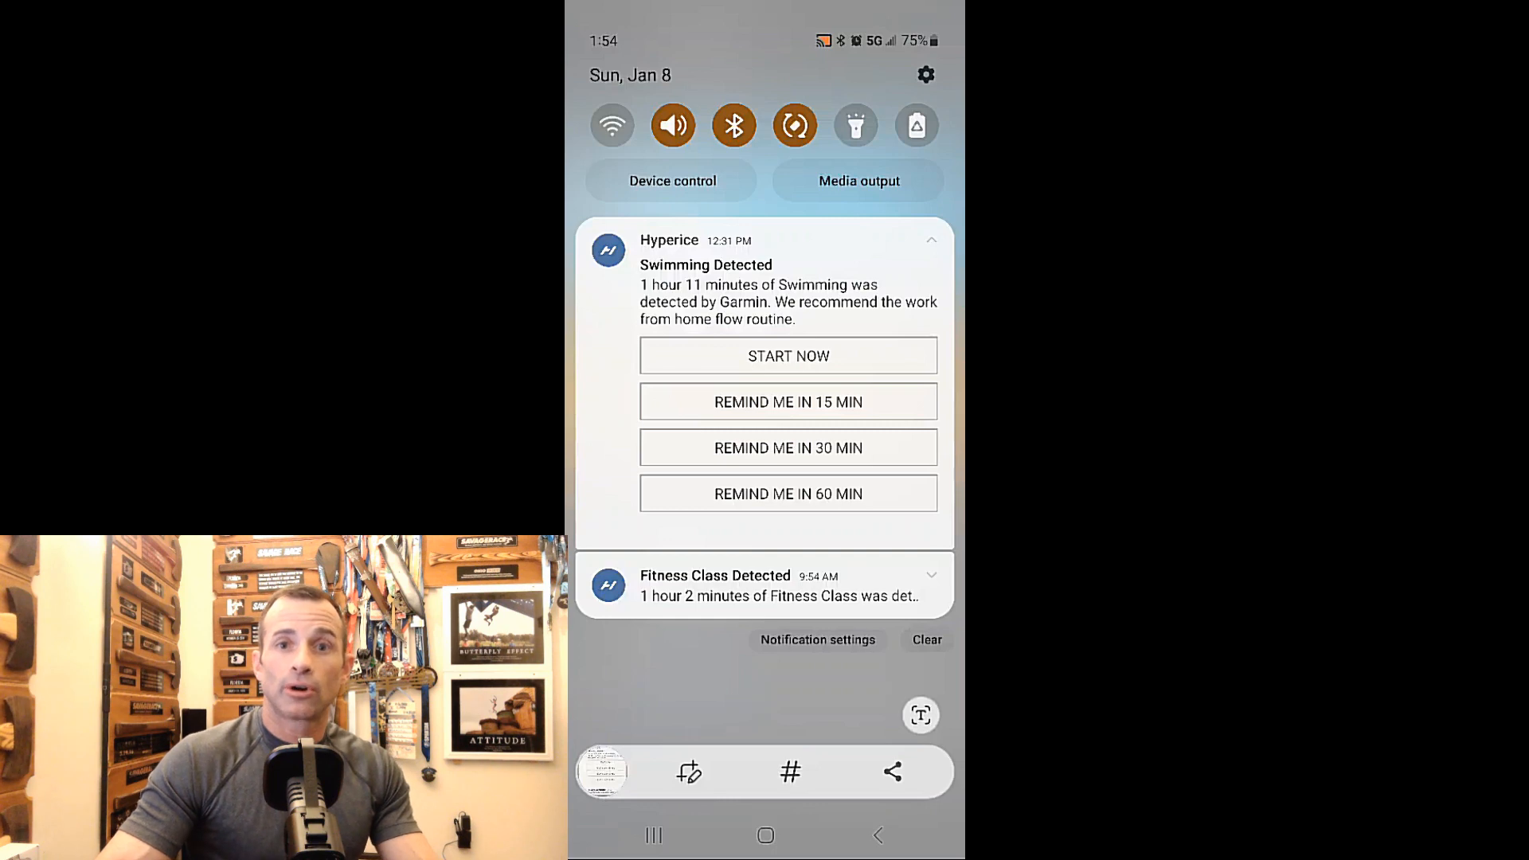
Pull down notifications and expand Fitness Class Detected, recommending hip tension roll out.
{"action": "left_click", "coordinate": [930, 575]}
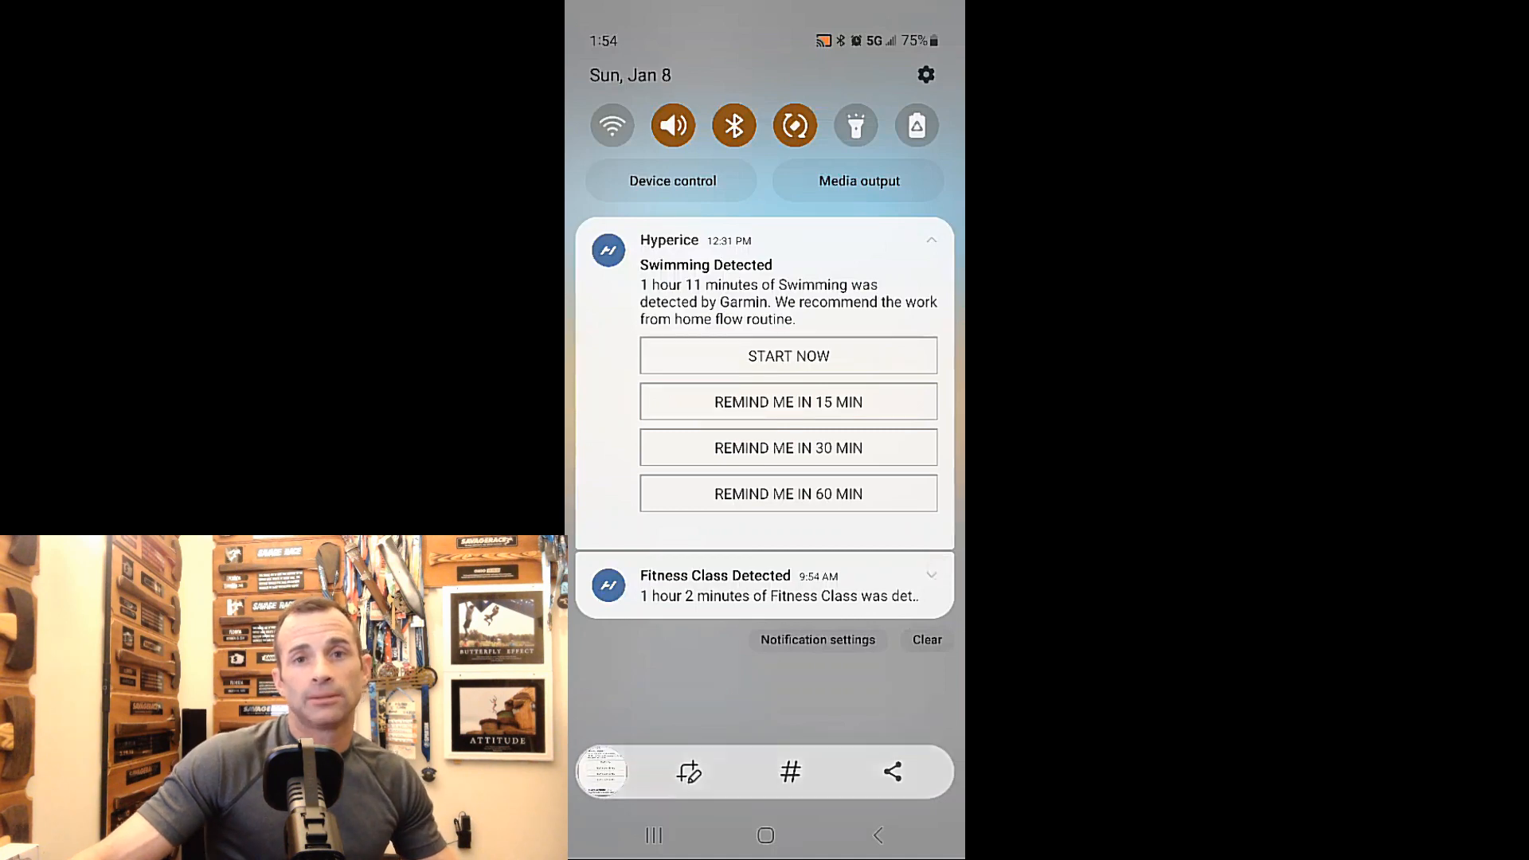
{"action": "scroll", "scroll_direction": "down", "scroll_amount": 3}
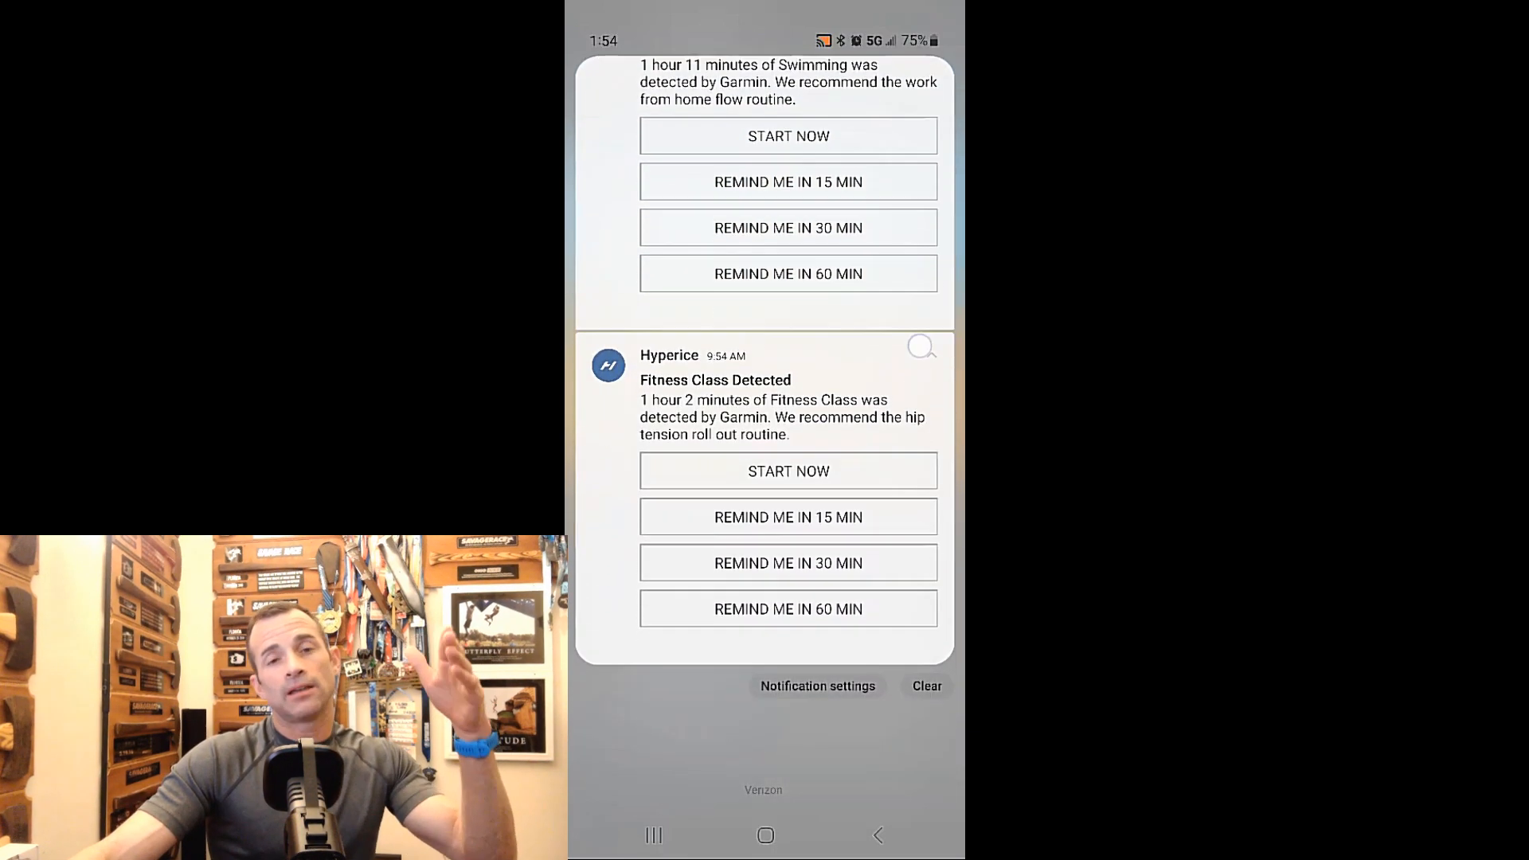
{"action": "scroll", "scroll_direction": "down", "scroll_amount": 3}
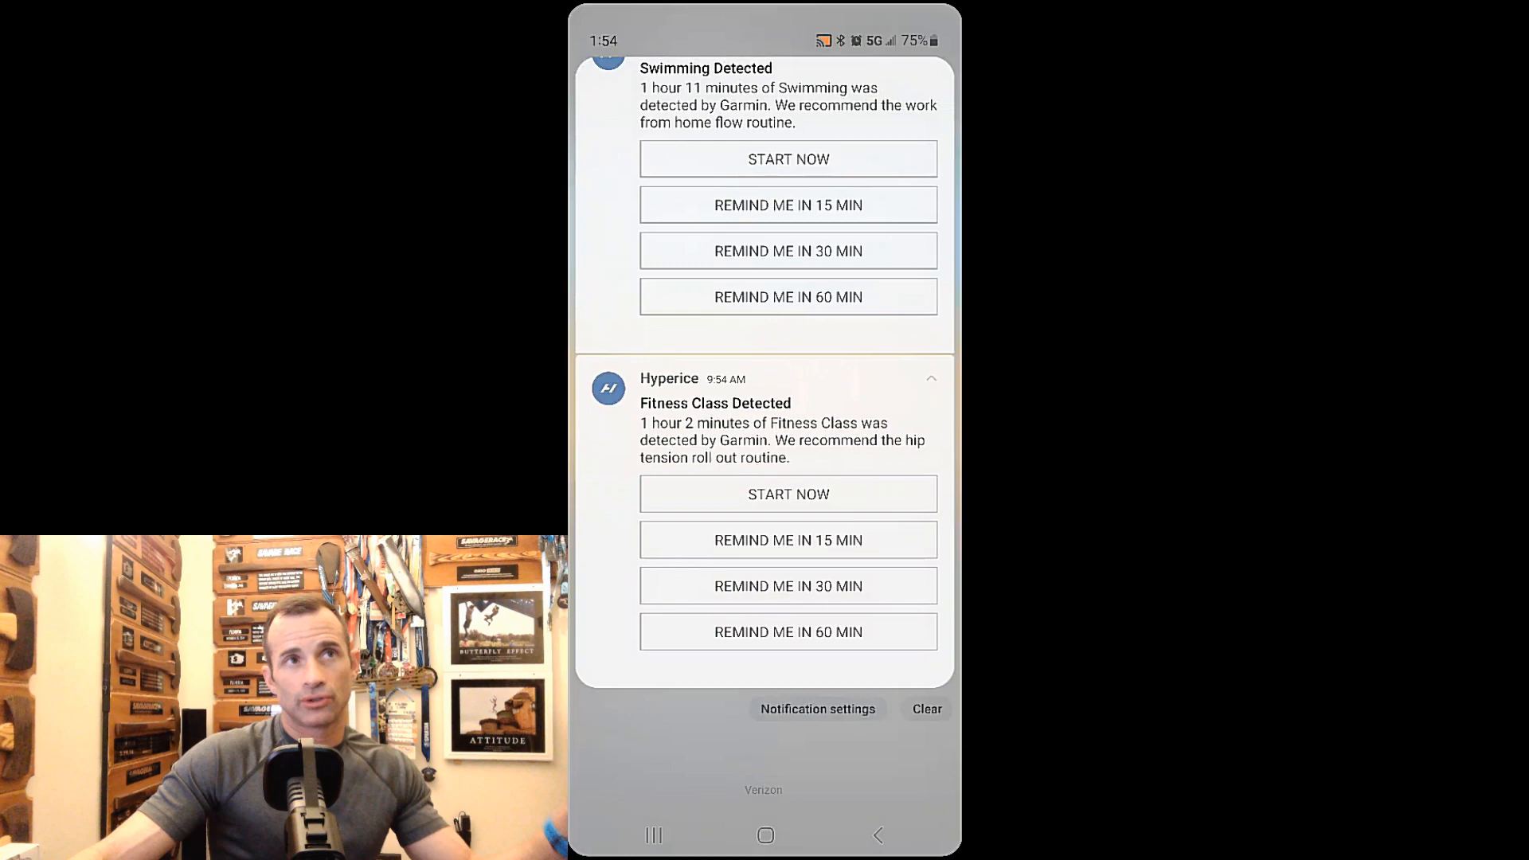
Open the recommended Work from home flow, return Home, and browse HyperSmart and Jump back in.
{"action": "left_click", "coordinate": [788, 159]}
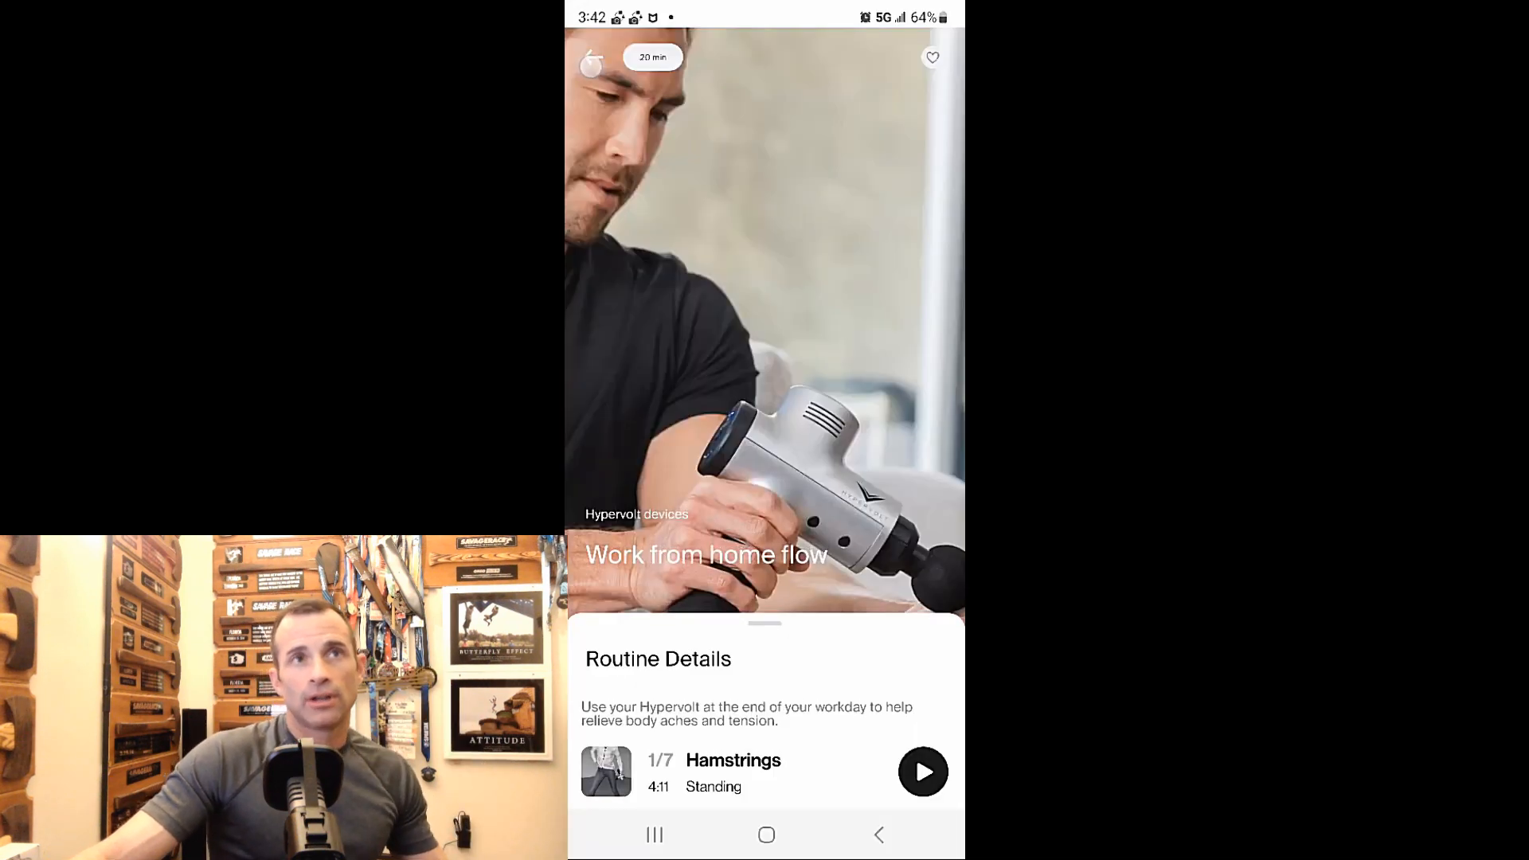
{"action": "left_click", "coordinate": [592, 58]}
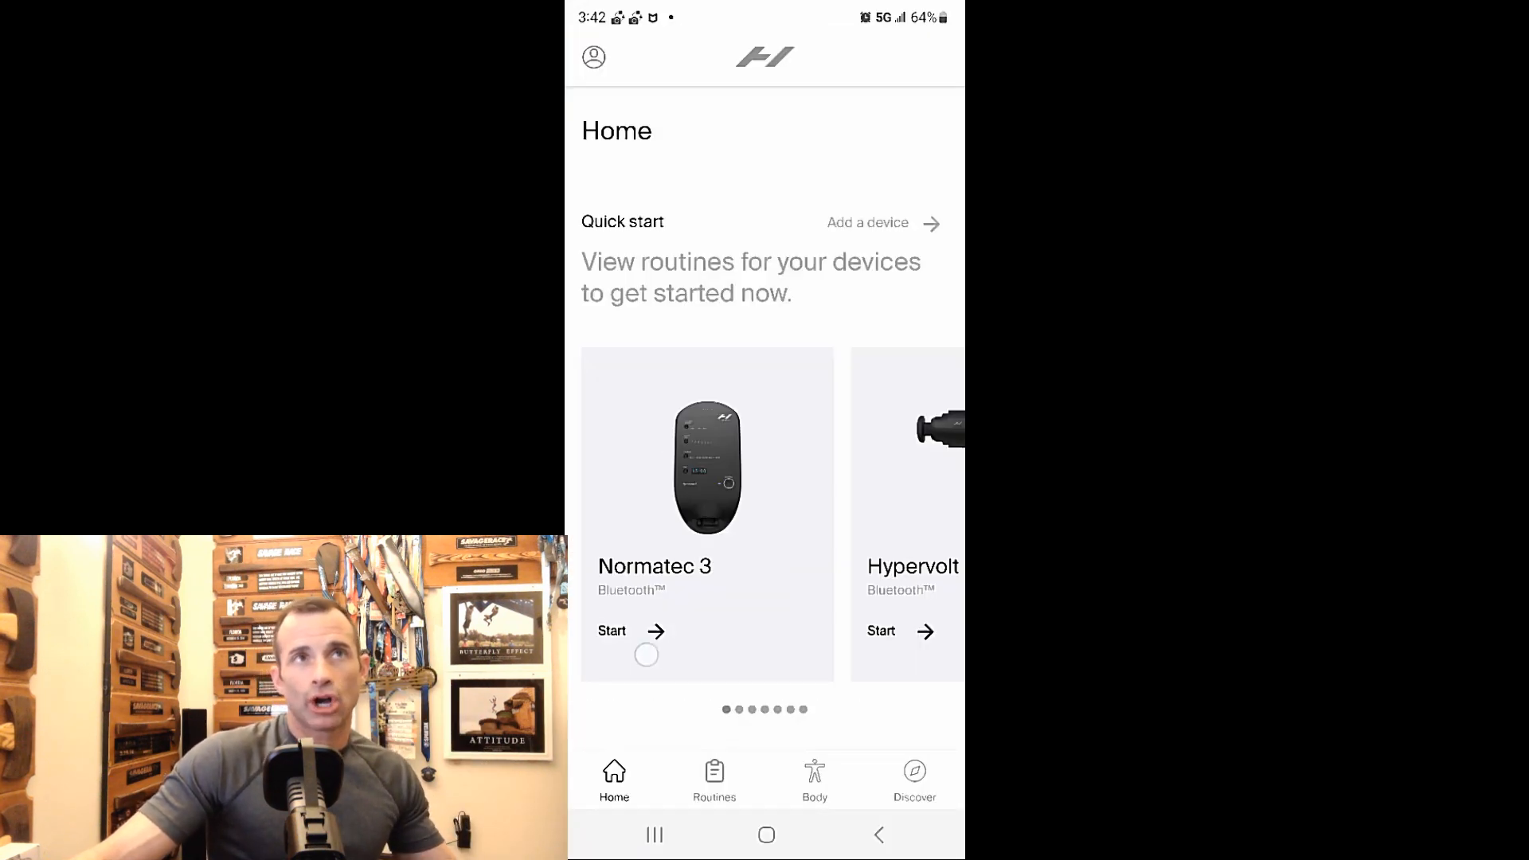
{"action": "scroll", "scroll_direction": "down", "scroll_amount": 3}
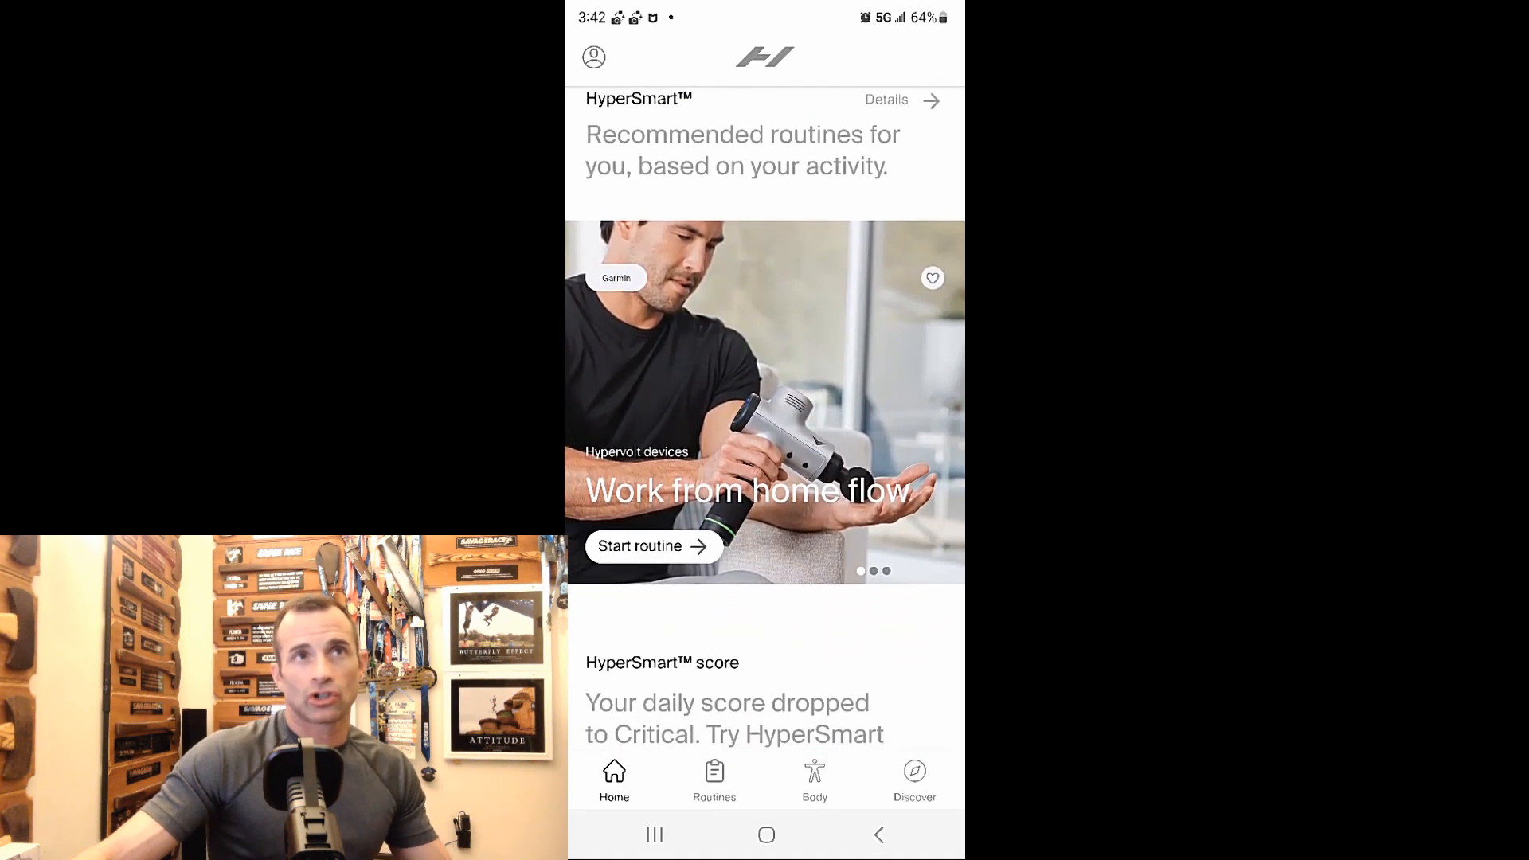
{"action": "scroll", "scroll_direction": "left", "scroll_amount": 3}
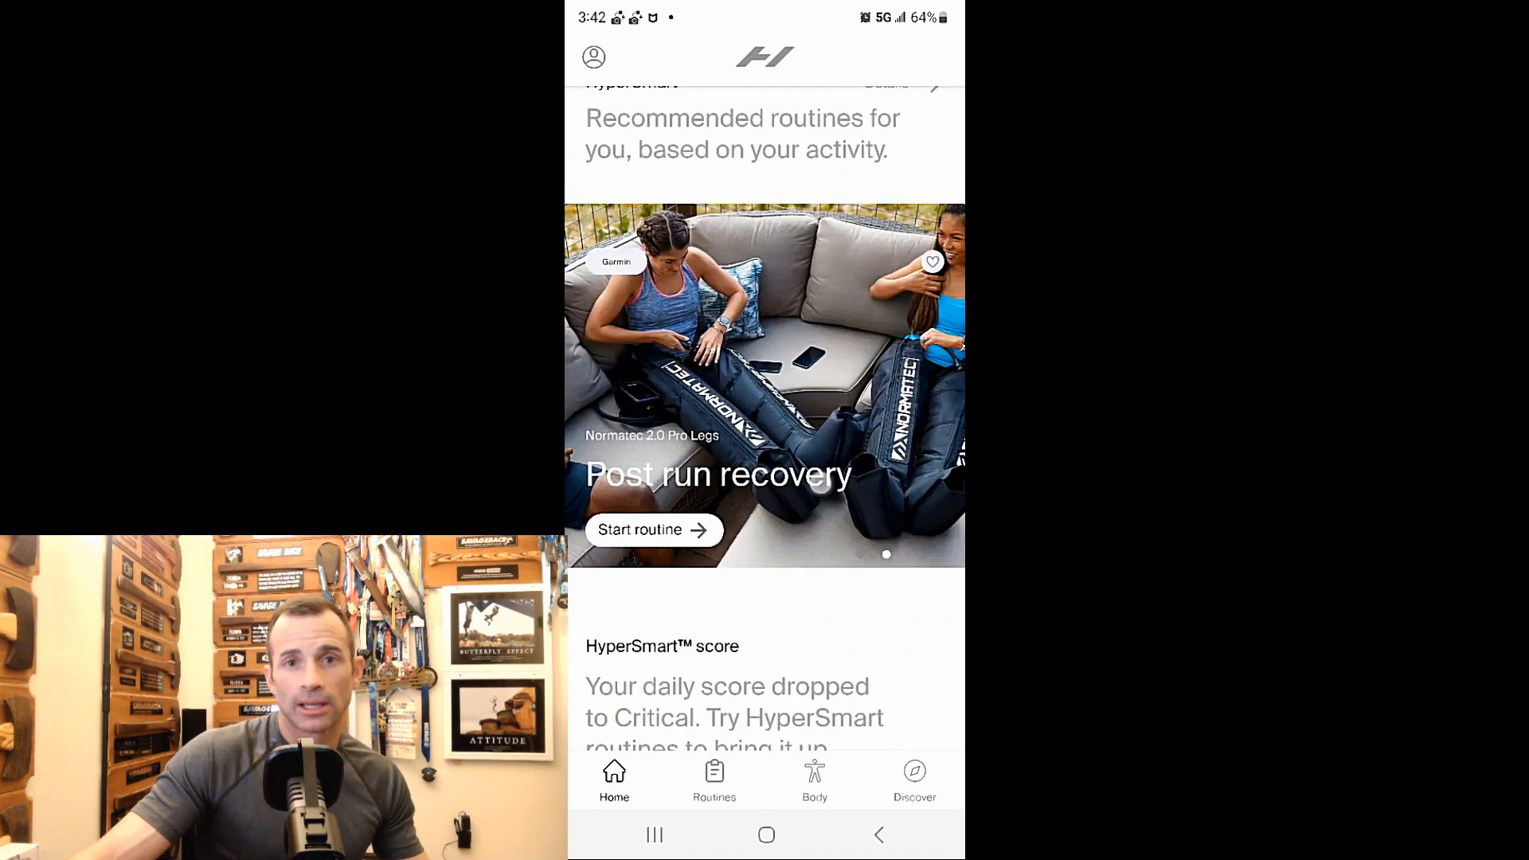
{"action": "scroll", "scroll_direction": "down", "scroll_amount": 3}
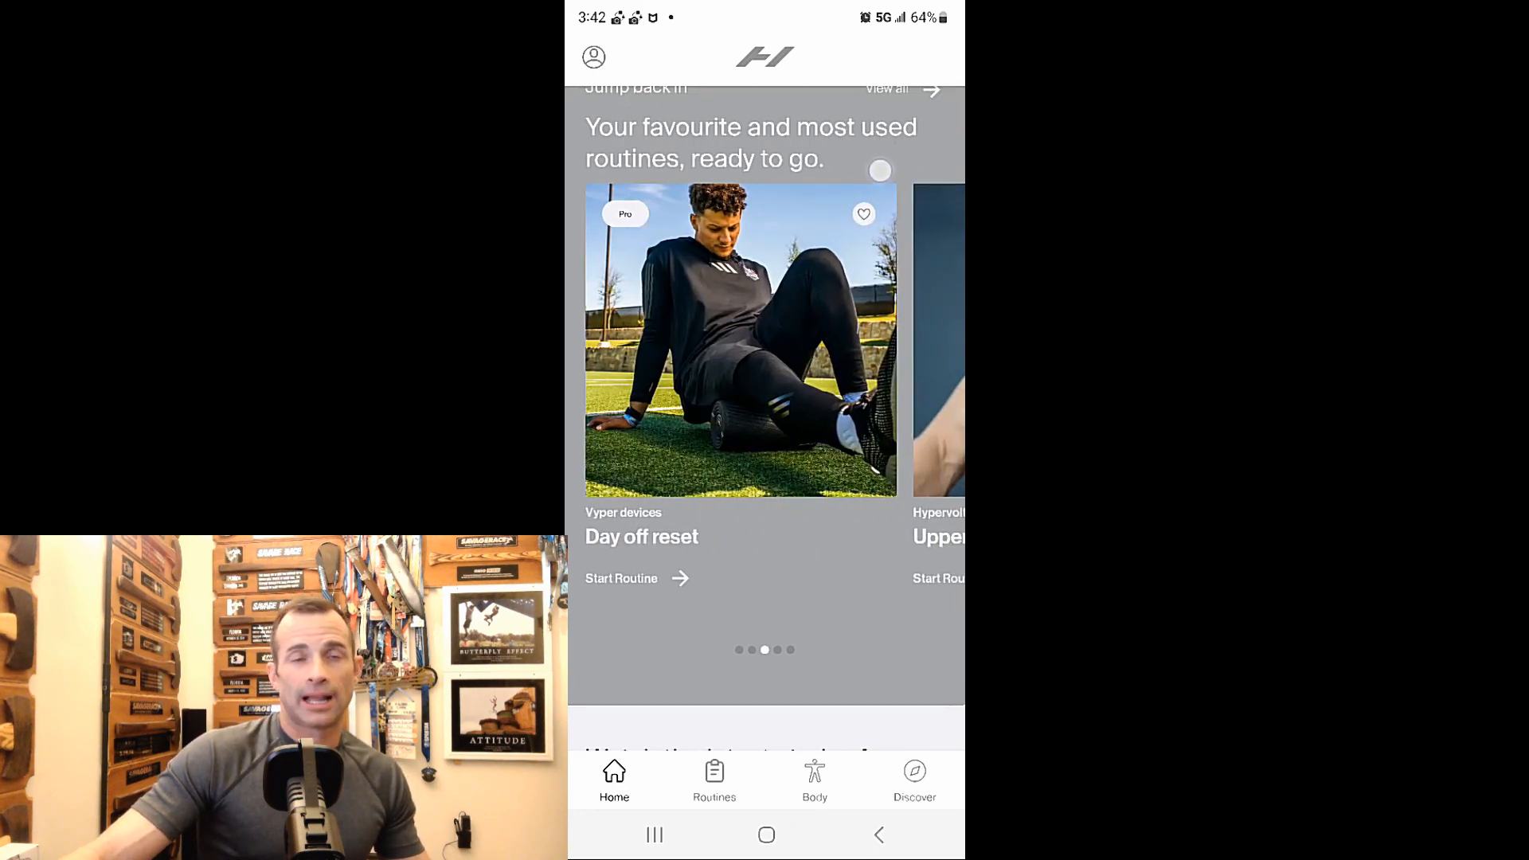
Search the Routines library for 'swimming', then leave the empty results.
{"action": "left_click", "coordinate": [714, 781]}
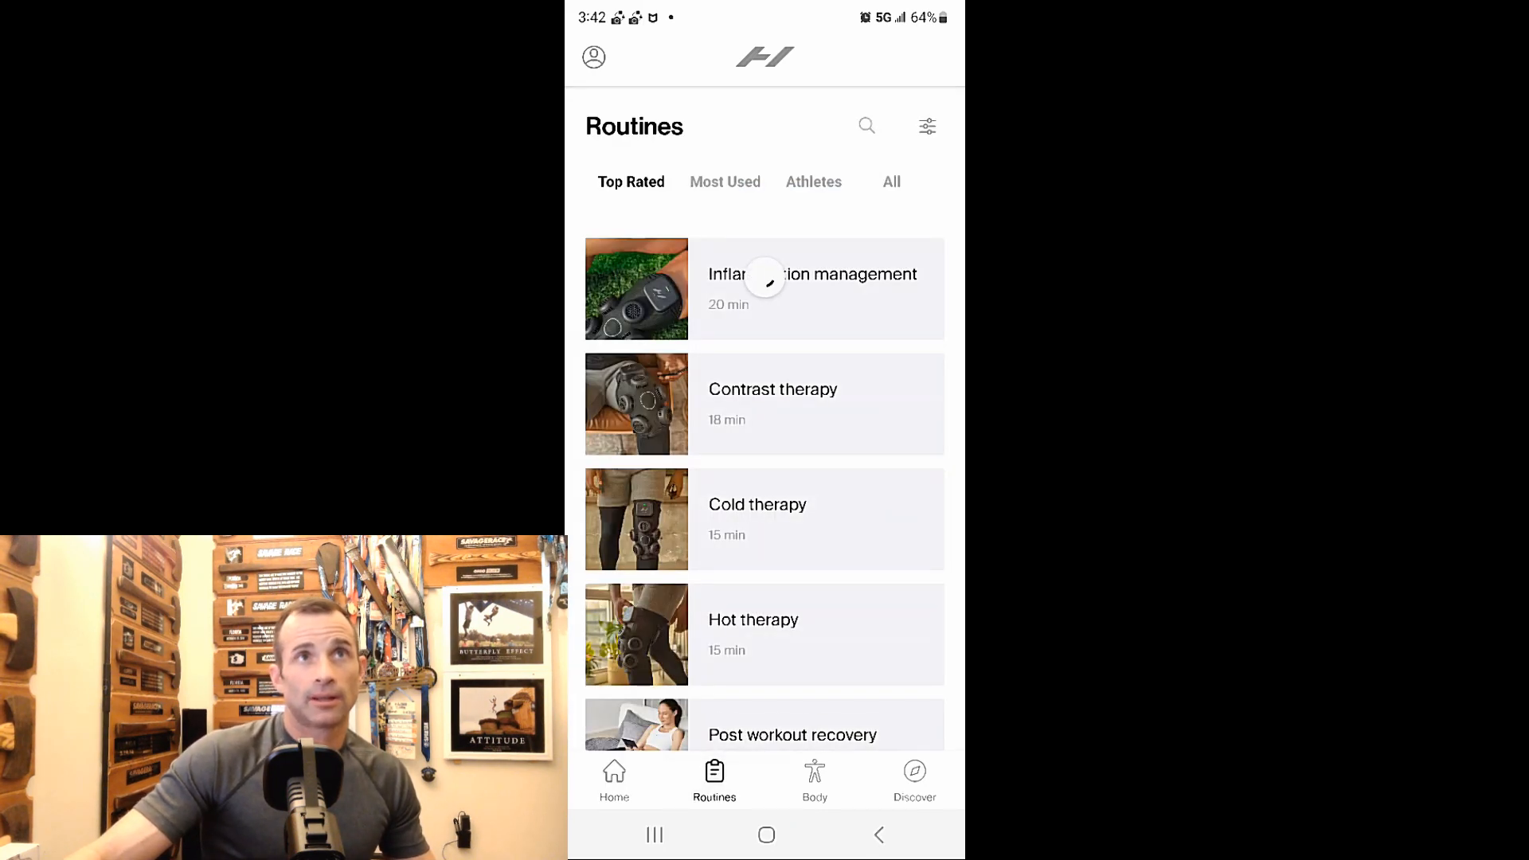
{"action": "left_click", "coordinate": [865, 126]}
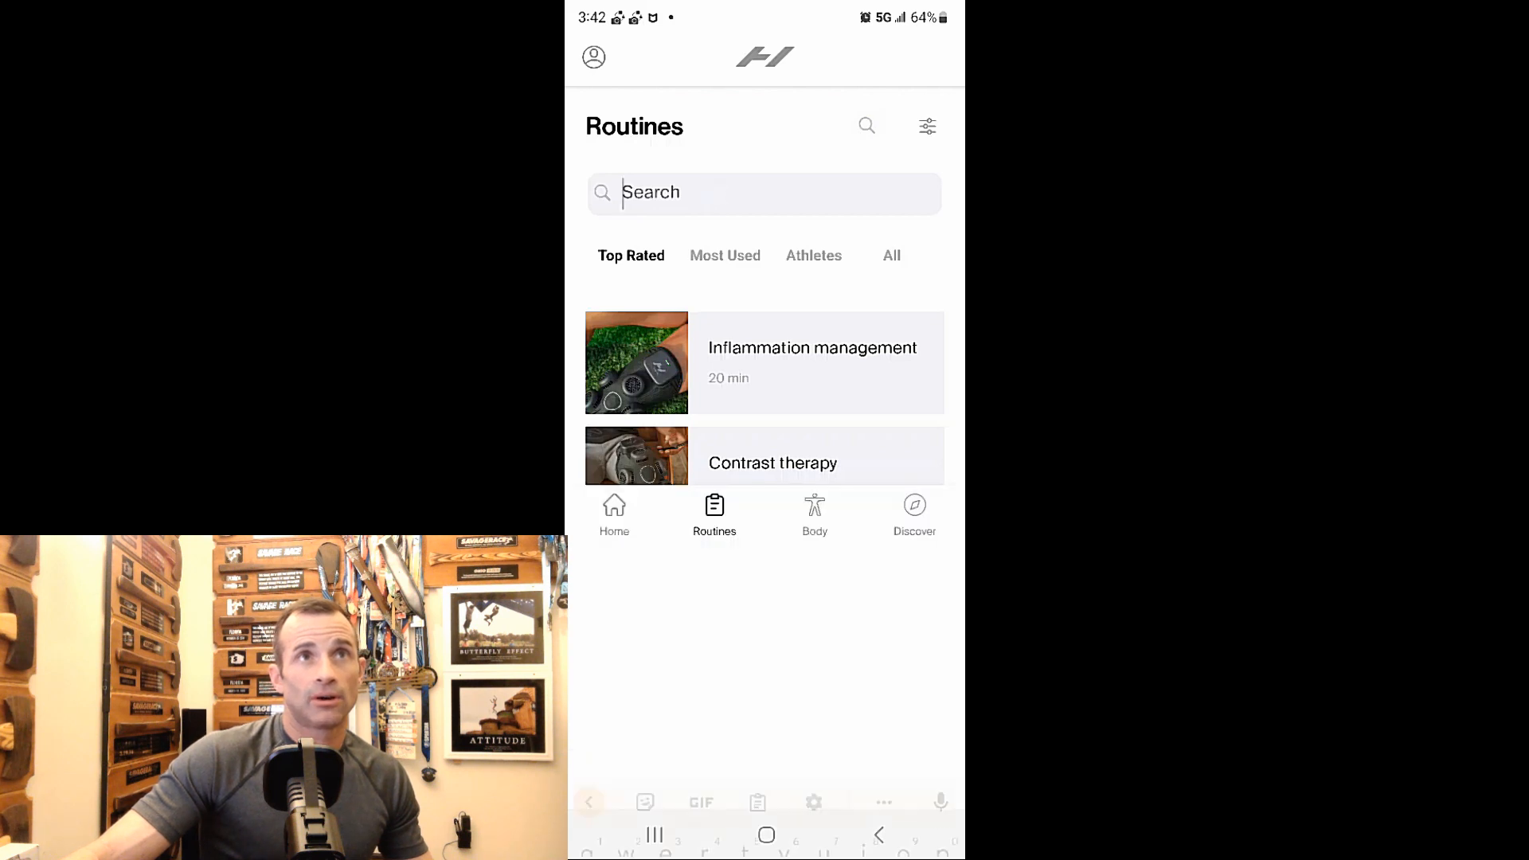
{"action": "type", "text": "swimming"}
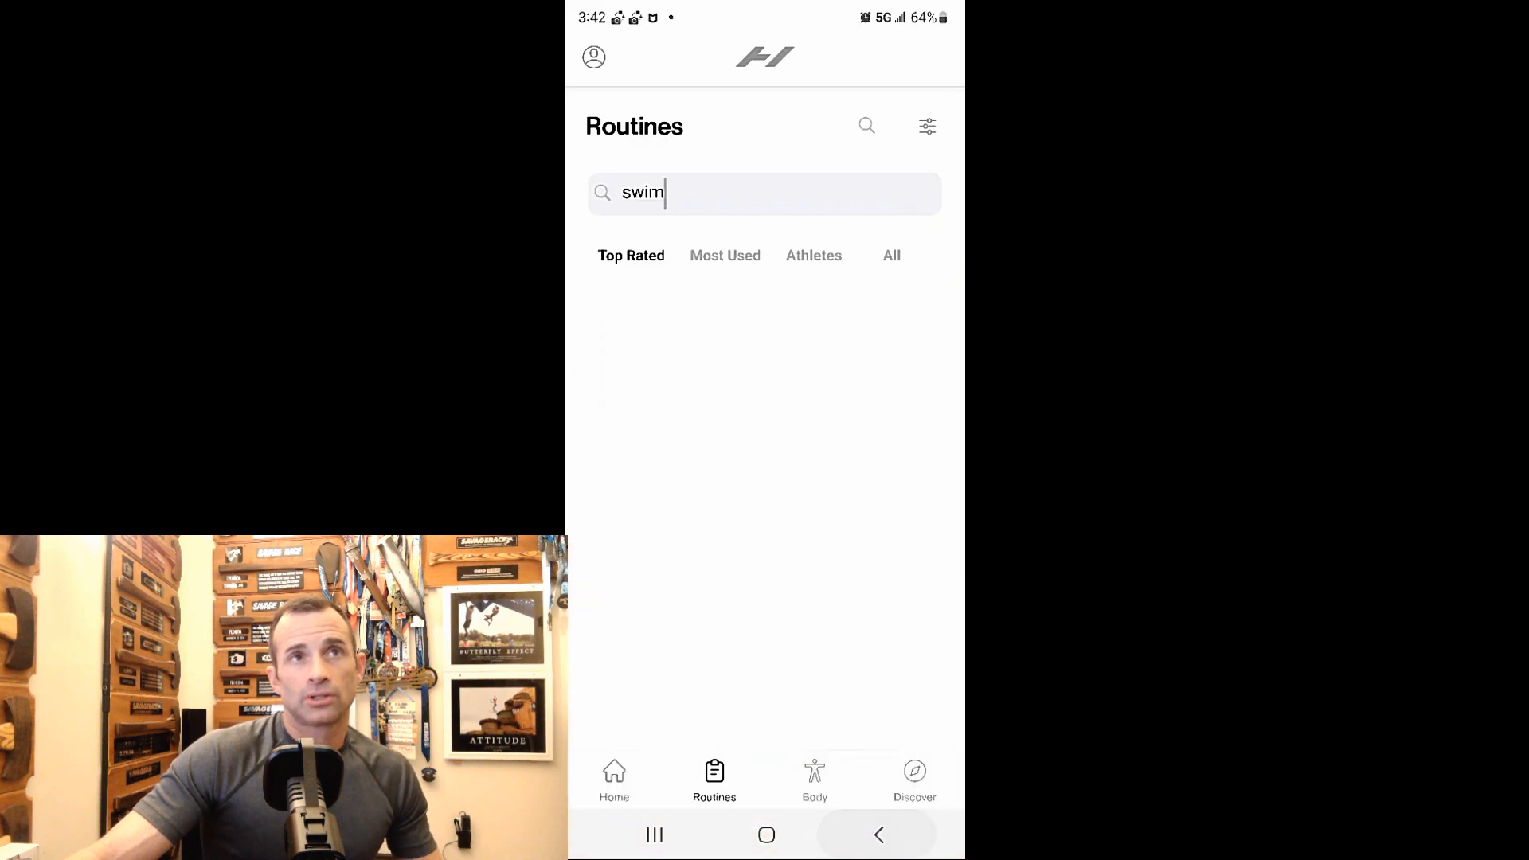
{"action": "left_click", "coordinate": [613, 781]}
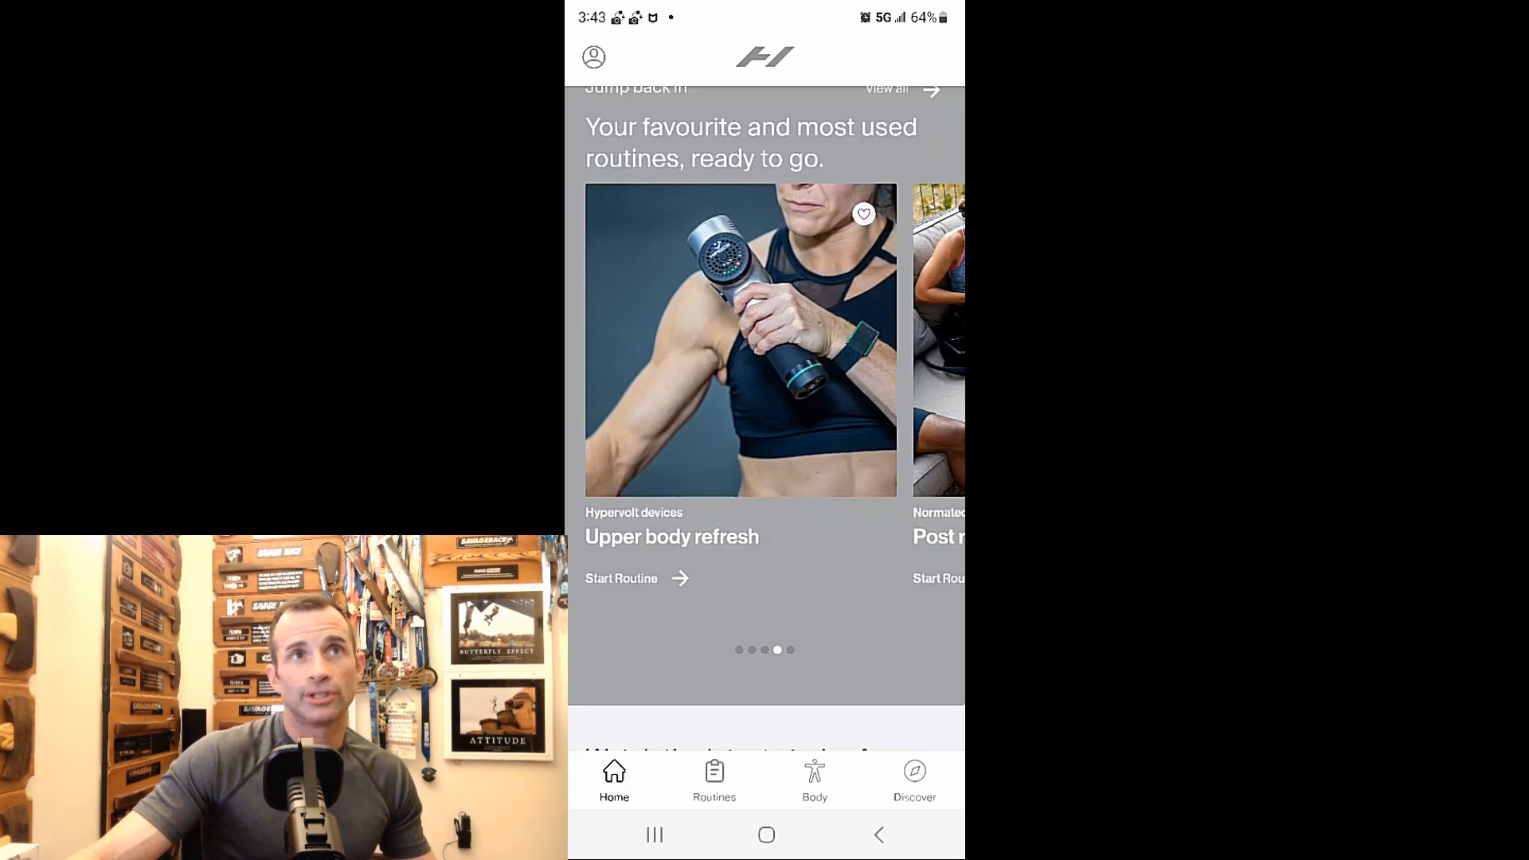
Scroll the Jump back in carousel to reach Upper body refresh.
{"action": "scroll", "scroll_direction": "left", "scroll_amount": 3}
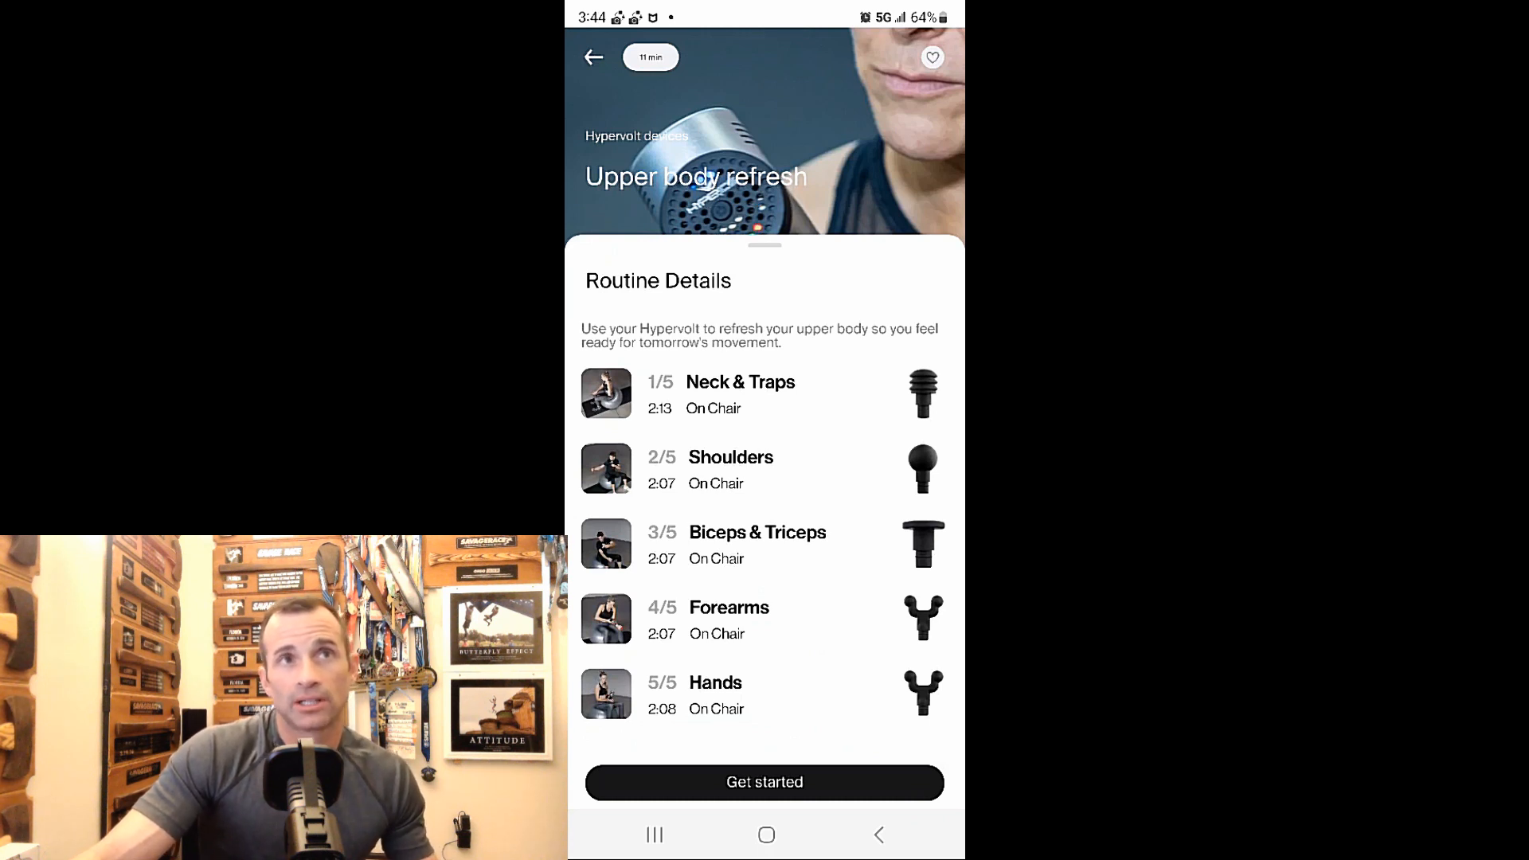
Get the Upper body refresh routine started and follow it to step 2, Shoulders.
{"action": "left_click", "coordinate": [764, 781]}
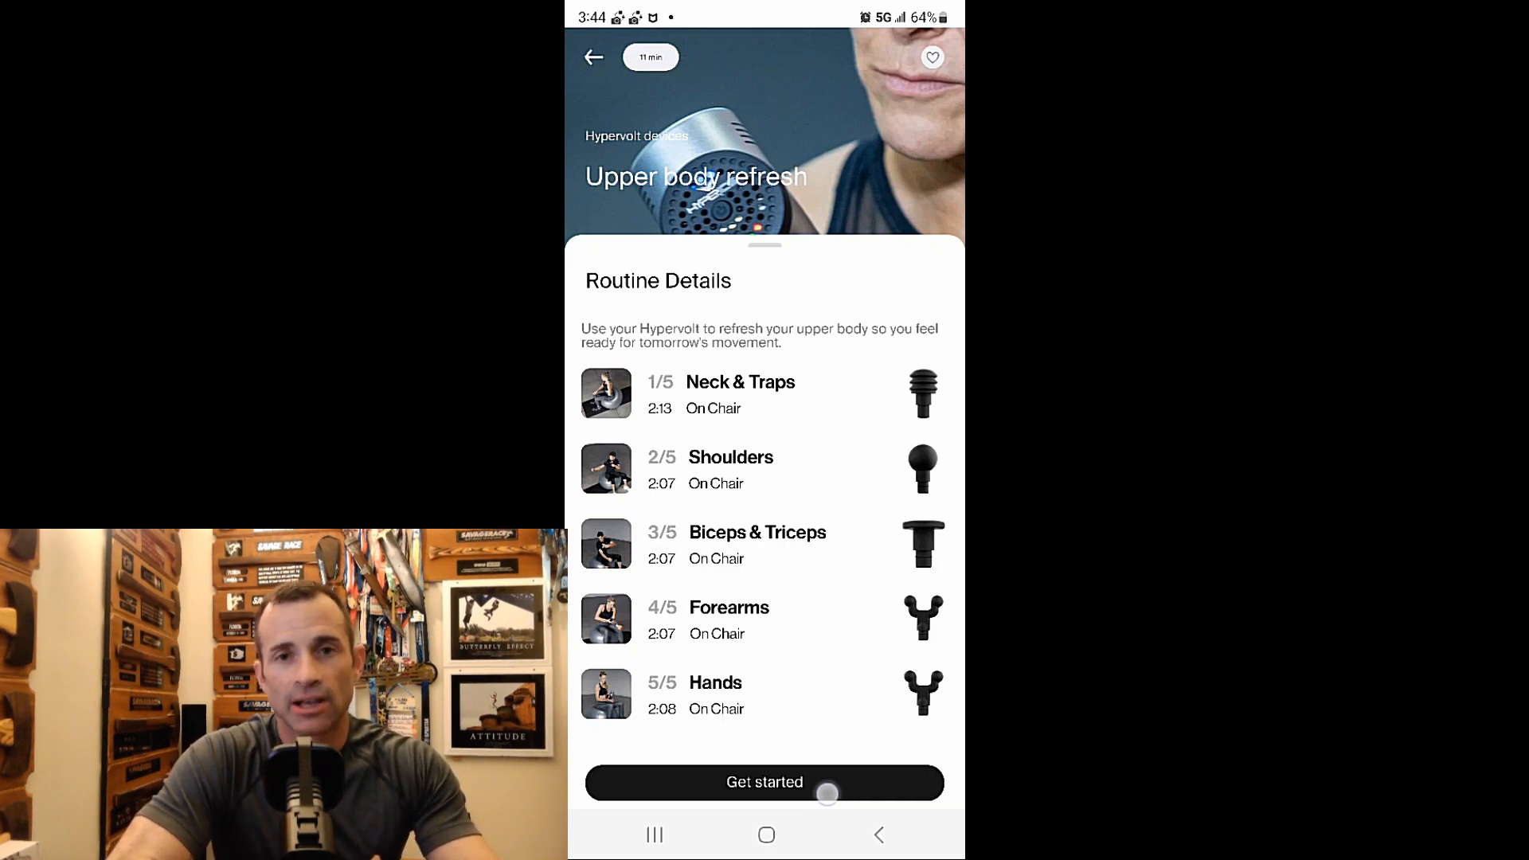
{"action": "left_click", "coordinate": [765, 782]}
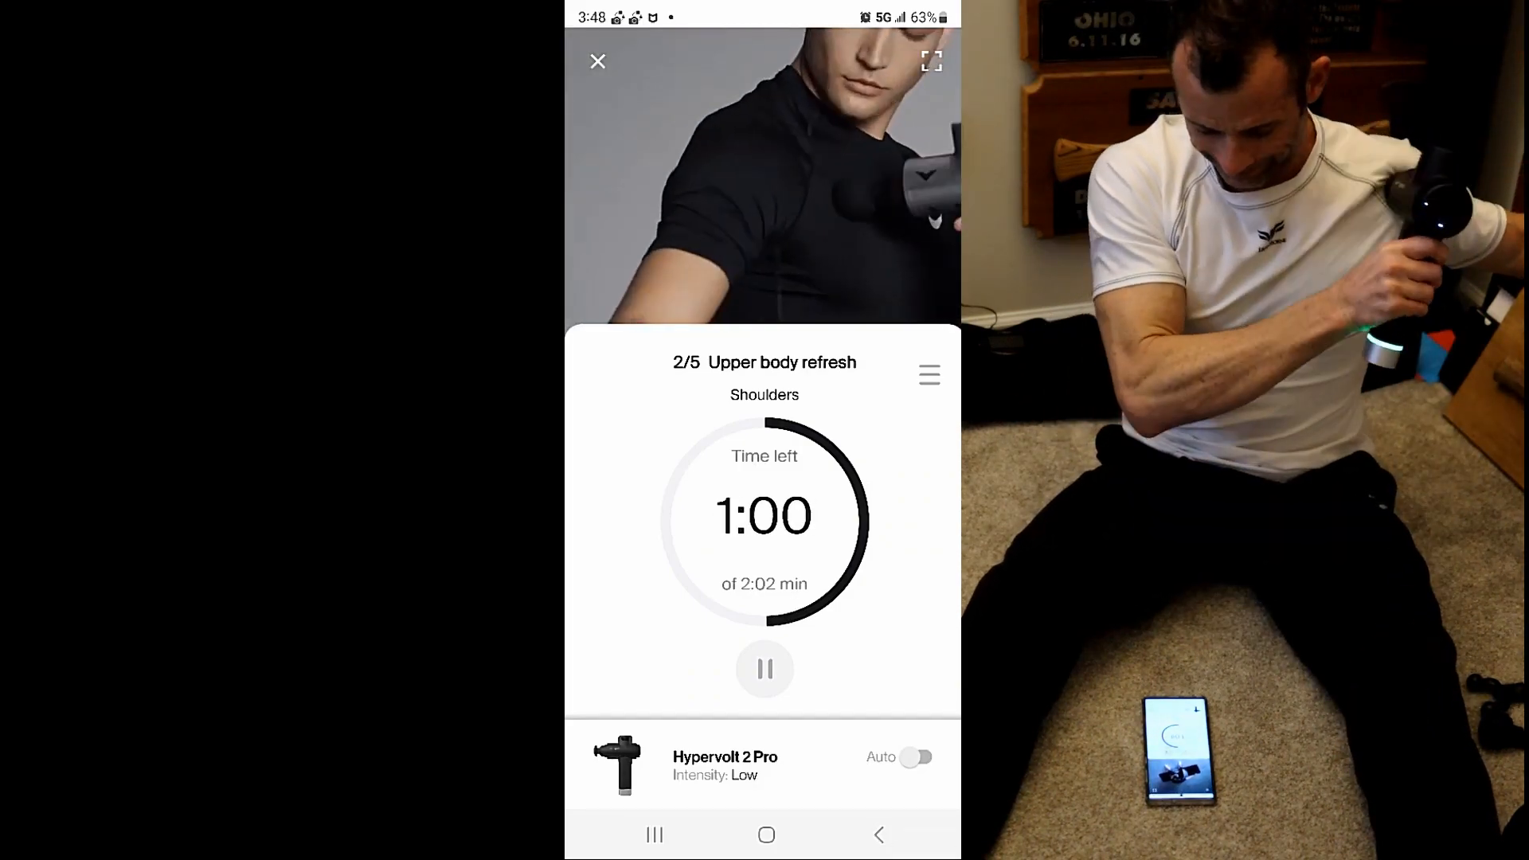
Switch the Hypervolt 2 Pro from Auto to Manual and adjust its intensity slider.
{"action": "left_click", "coordinate": [914, 756]}
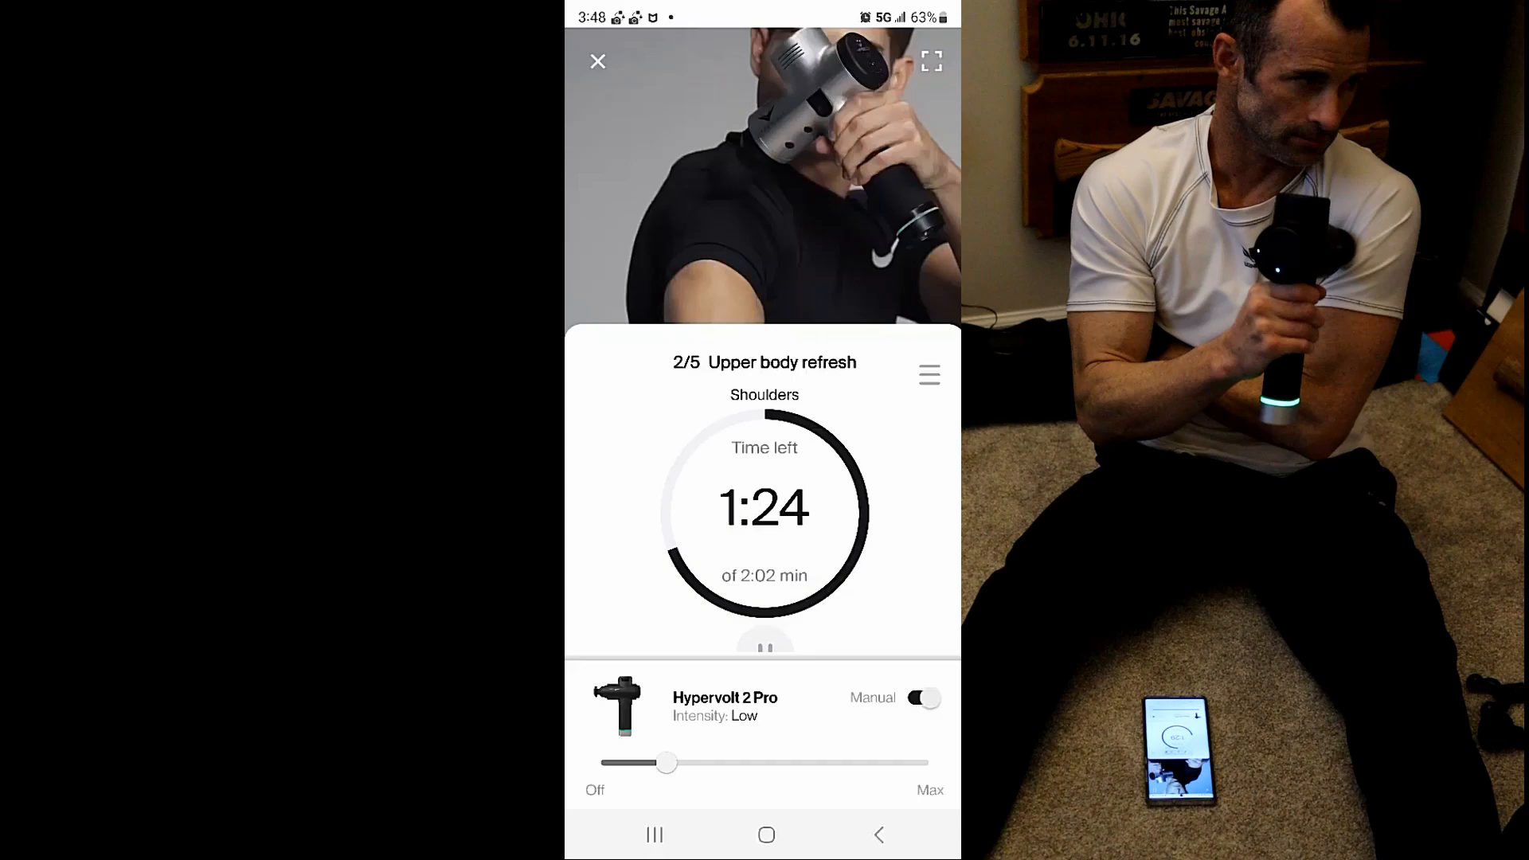
{"action": "left_click_drag", "start_coordinate": [669, 764], "coordinate": [927, 763]}
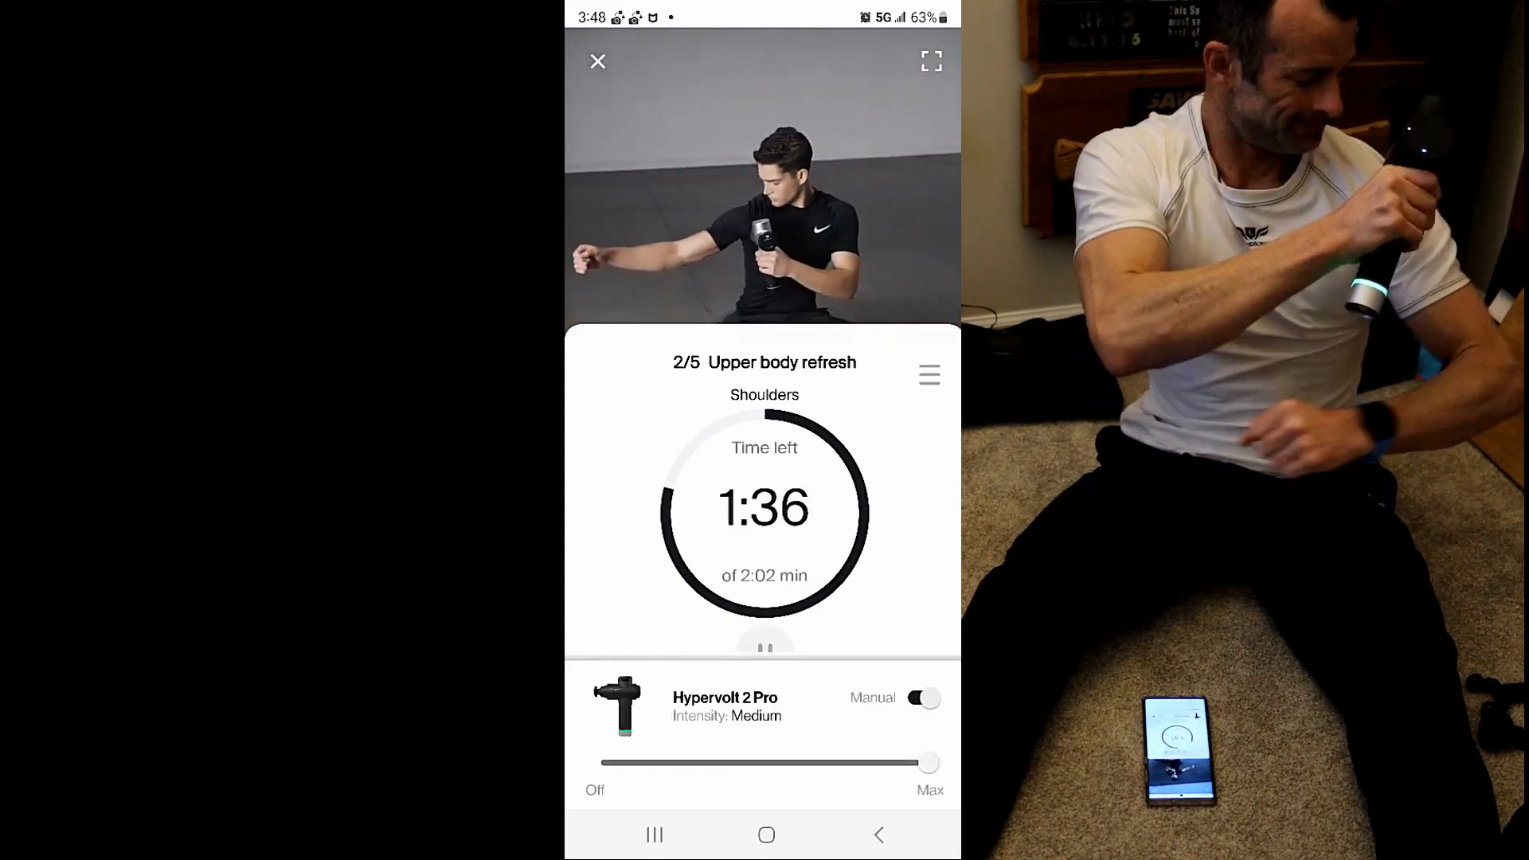
{"action": "left_click_drag", "start_coordinate": [927, 763], "coordinate": [666, 763]}
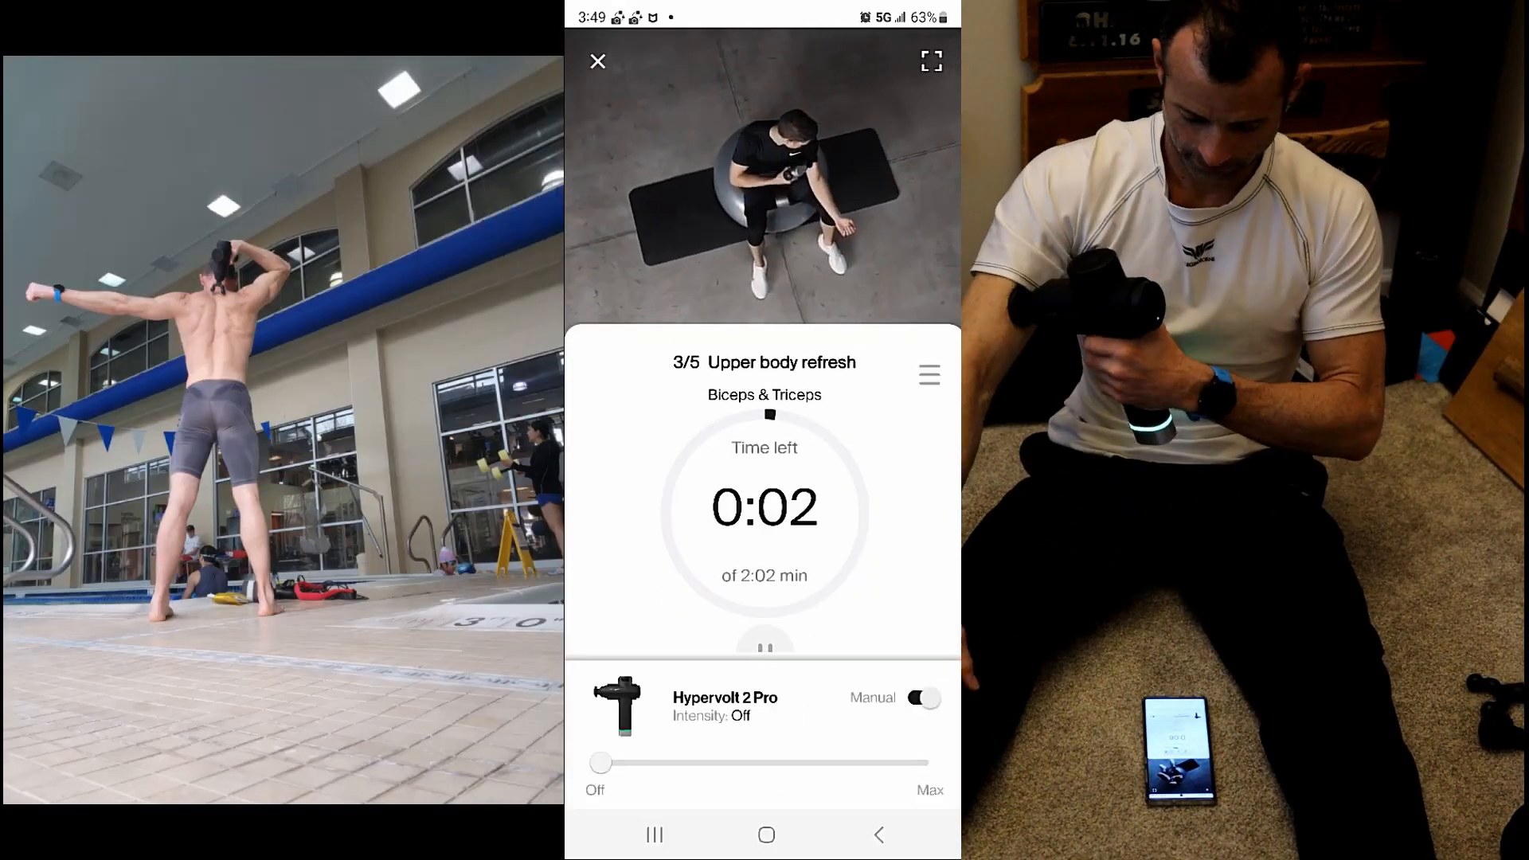
Take Hypervolt intensity from Off to Low, up to Medium, then back to Low.
{"action": "left_click_drag", "start_coordinate": [600, 763], "coordinate": [666, 763]}
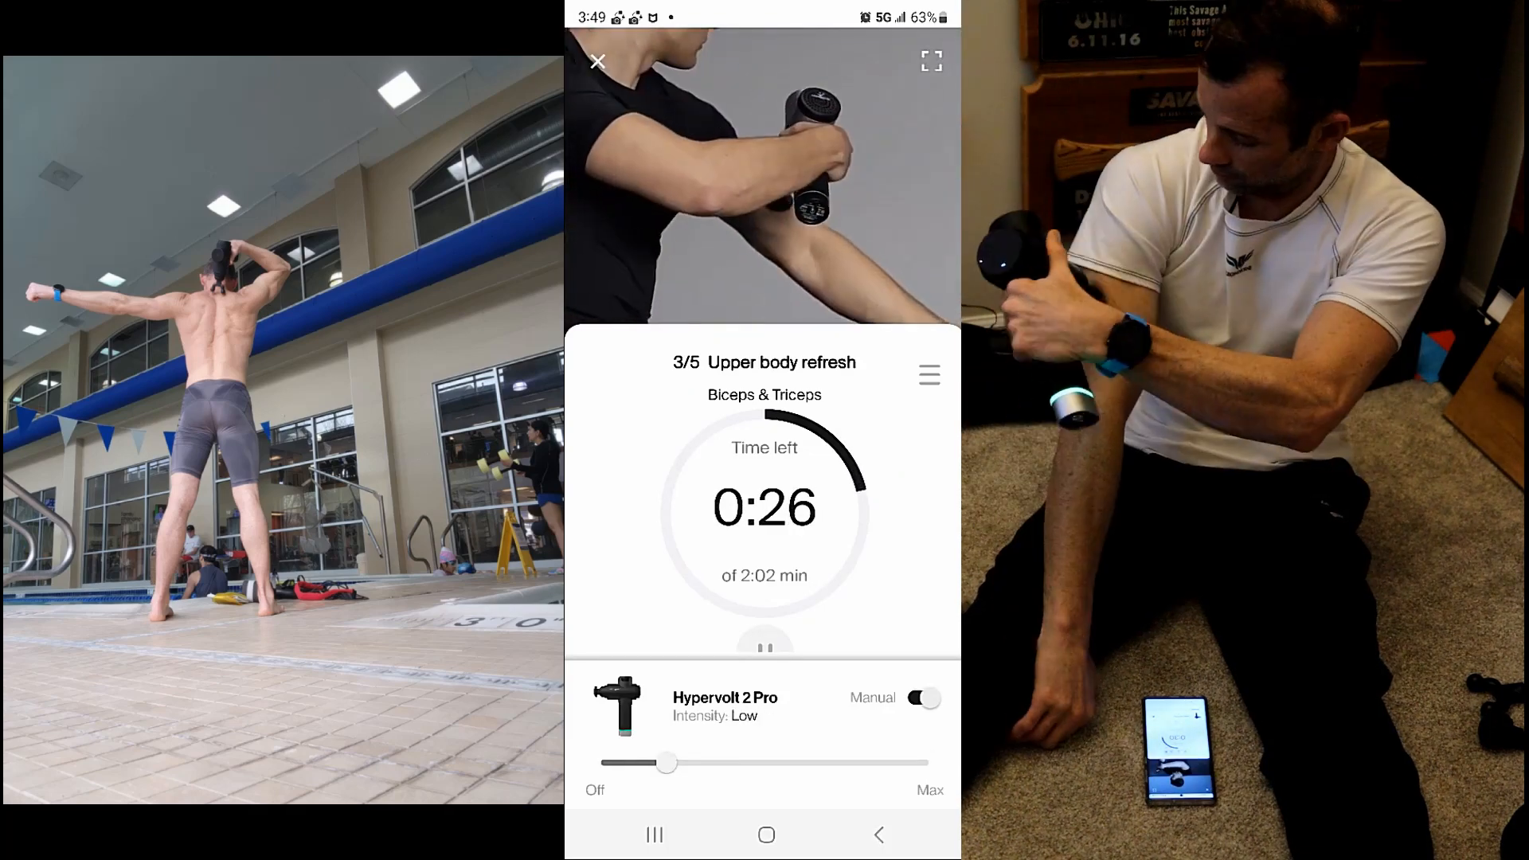
{"action": "left_click_drag", "start_coordinate": [666, 763], "coordinate": [924, 763]}
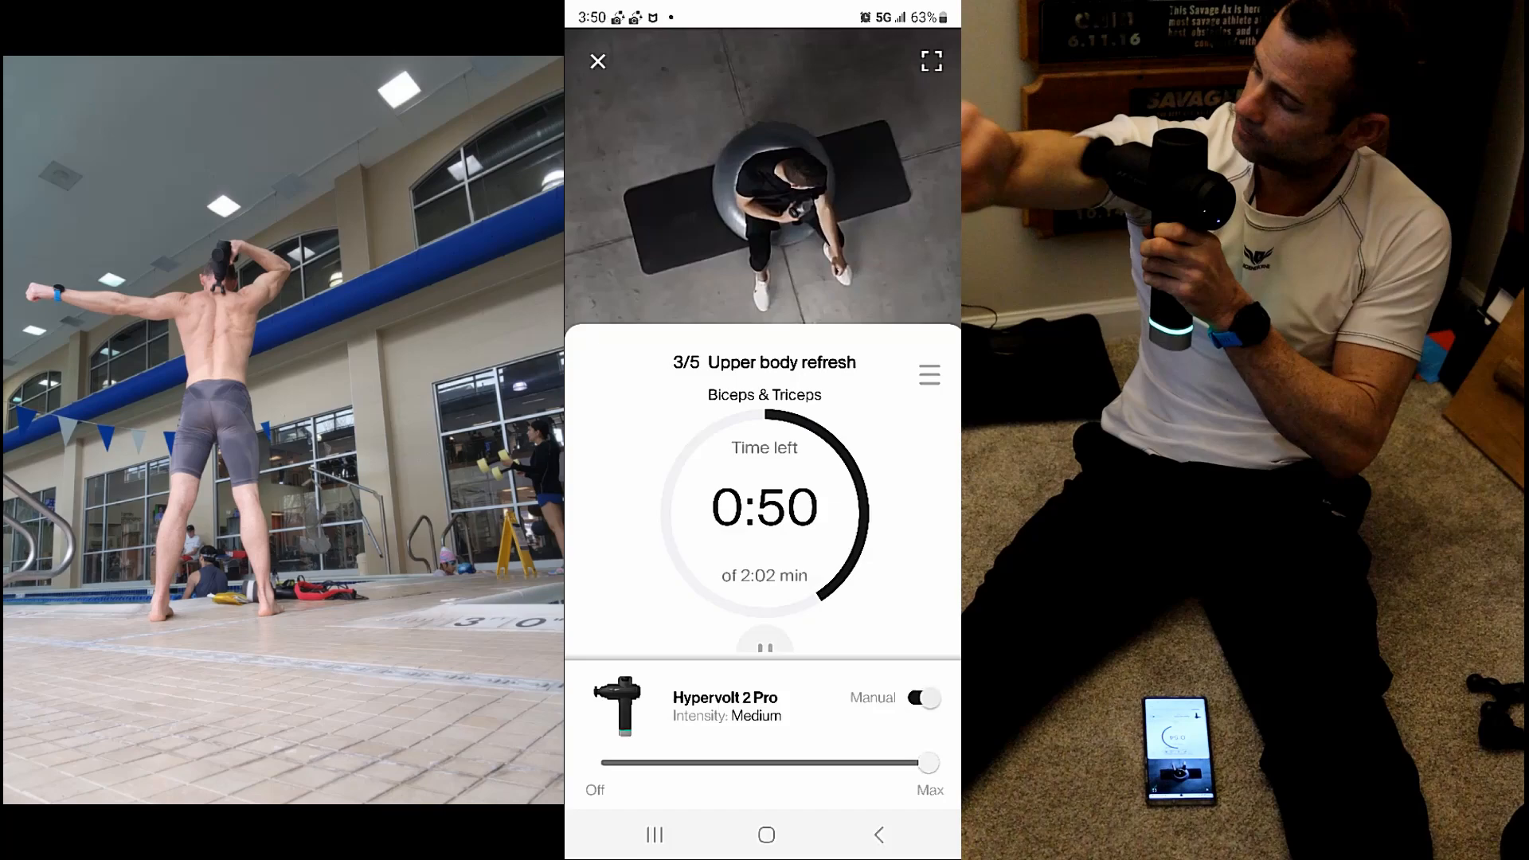
{"action": "left_click_drag", "start_coordinate": [927, 763], "coordinate": [663, 764]}
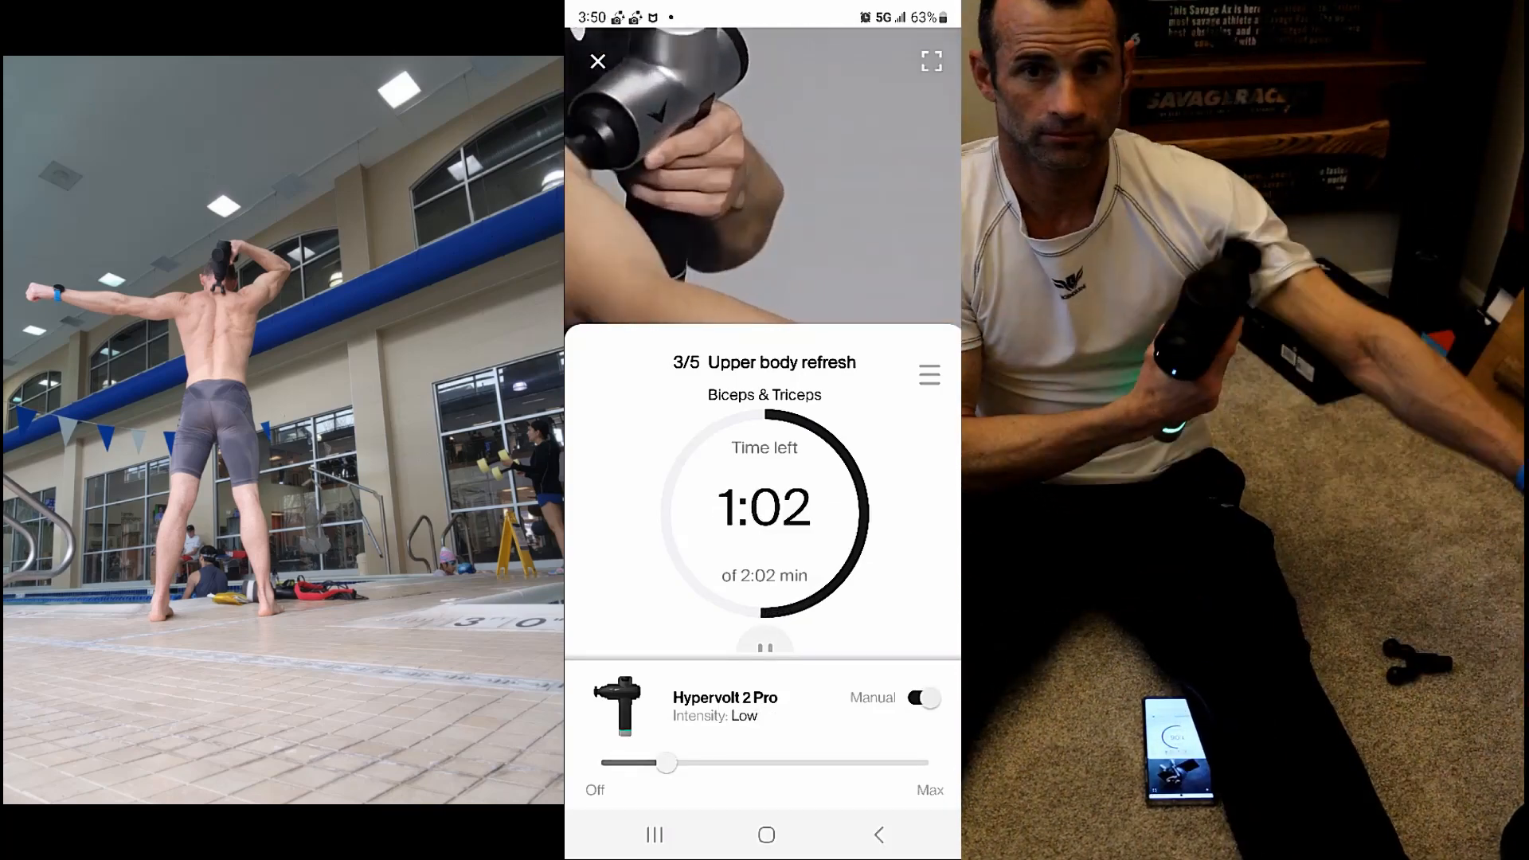